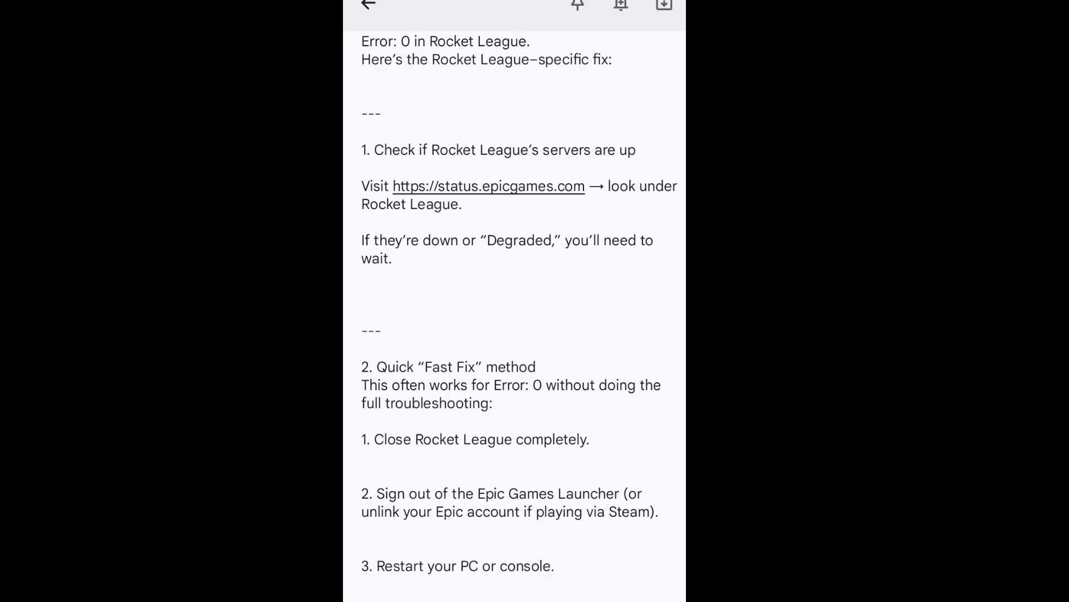
Step: Scroll down the Rocket League Error 0 note to read the next fix steps
scroll("down", 3)
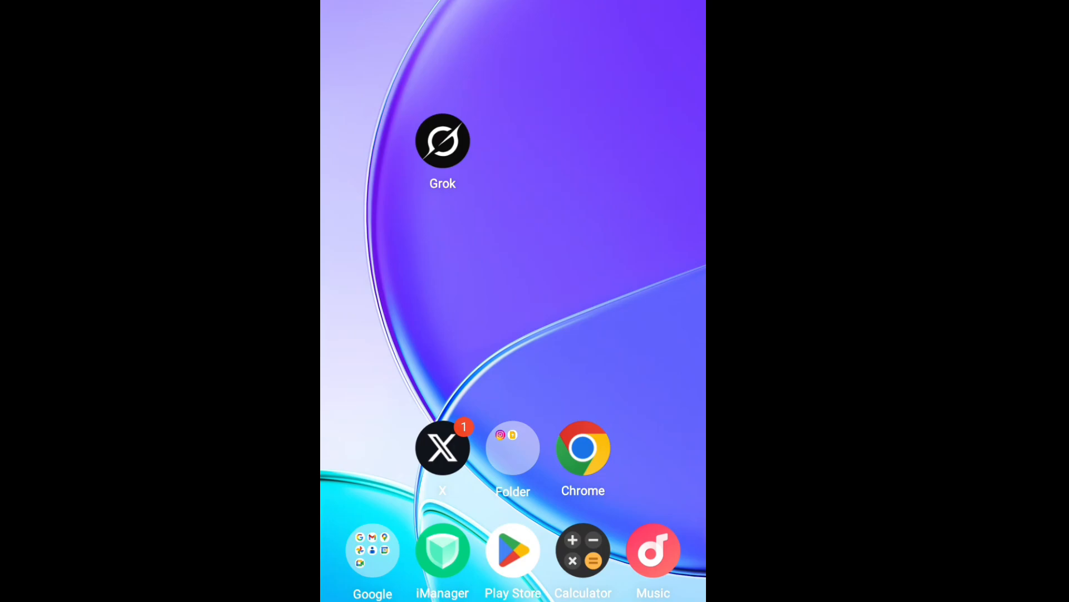
Step: Reopen the Rocket League Error 0 note from the home screen folder
left_click(443, 141)
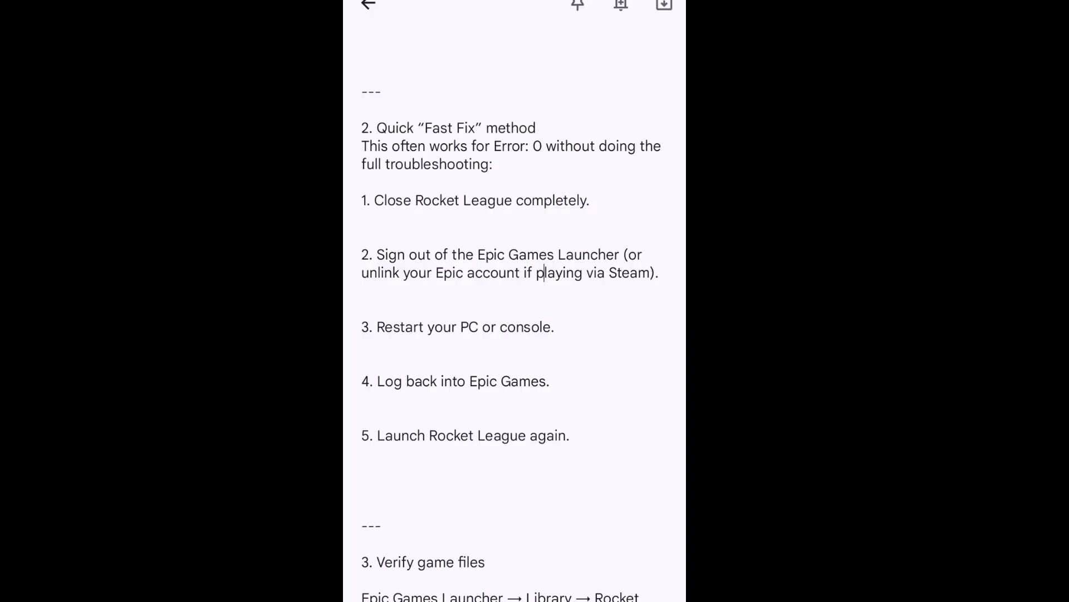
Step: Scroll to the cache-clearing and firewall sections, reopening the note via the app folder
scroll("down", 3)
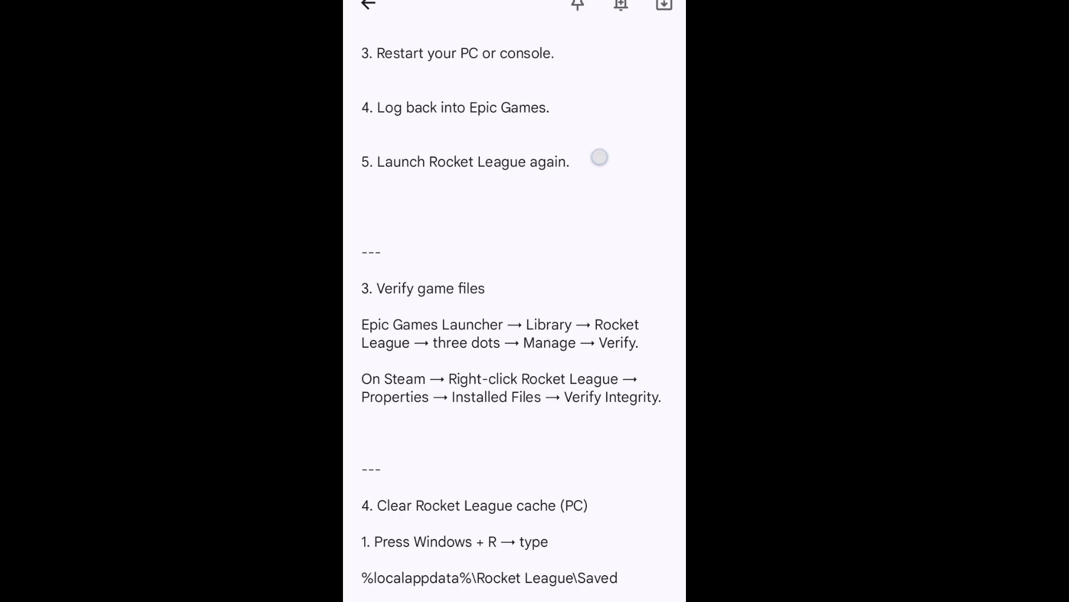
scroll("down", 3)
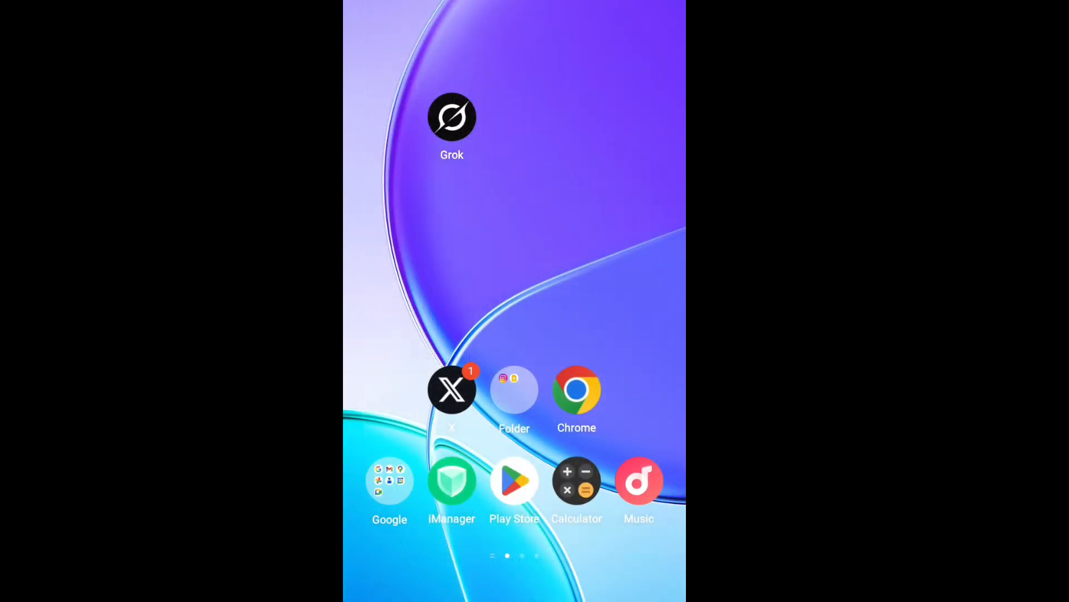
left_click(514, 390)
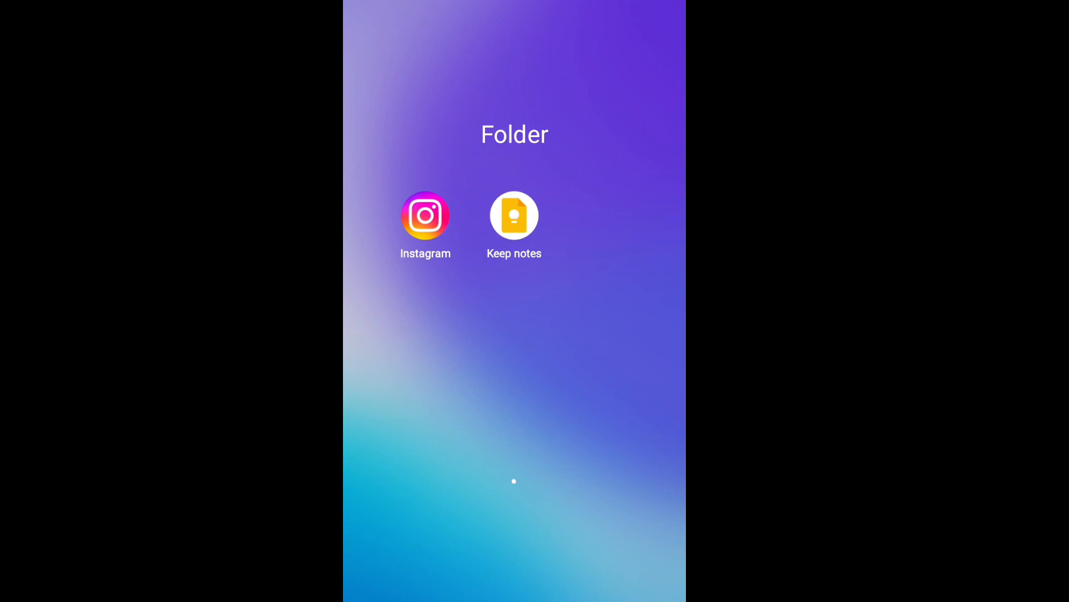
left_click(513, 216)
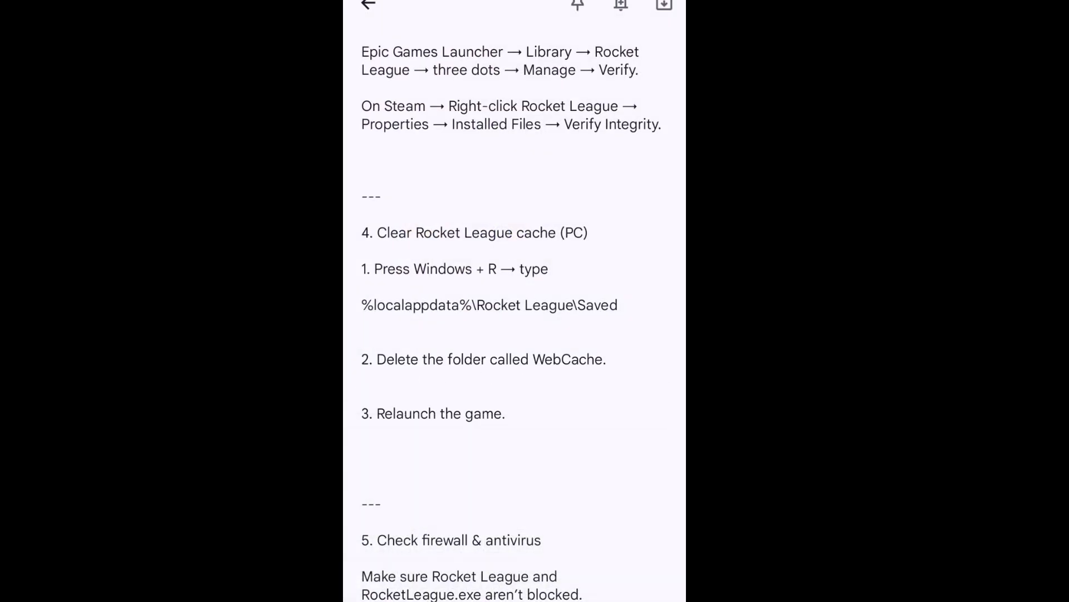